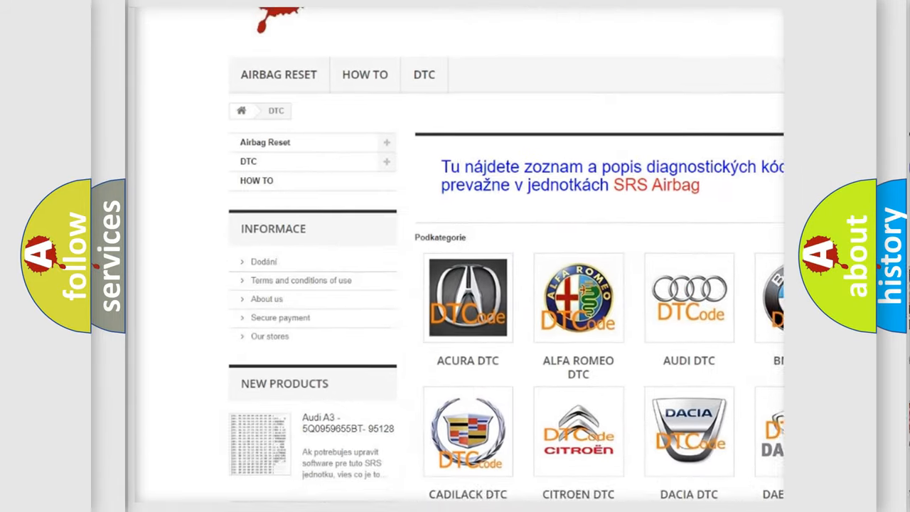
pyautogui.scroll(-3)
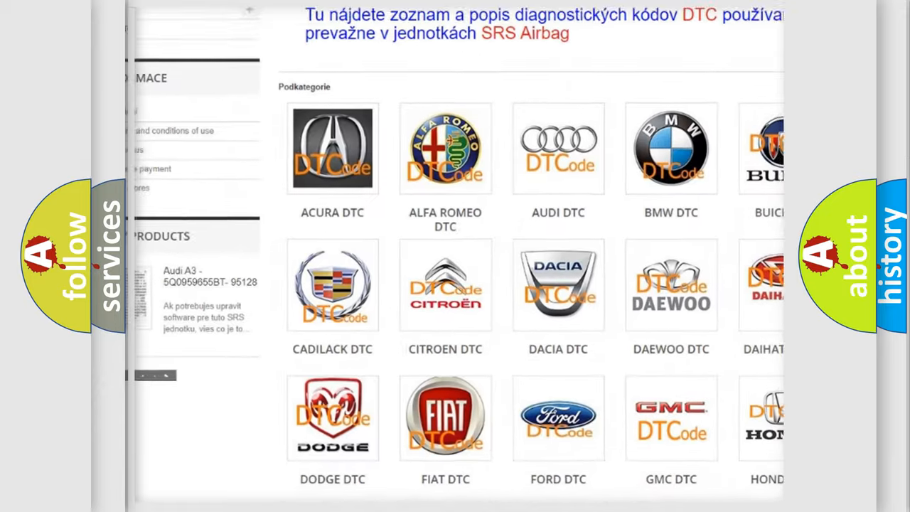